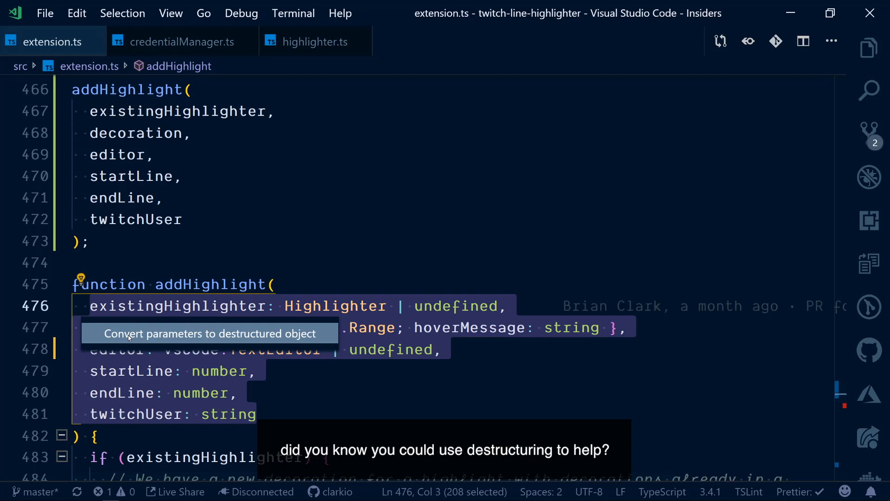
# Convert addHighlight's separate parameters into a single destructured object parameter
pyautogui.click(210, 333)
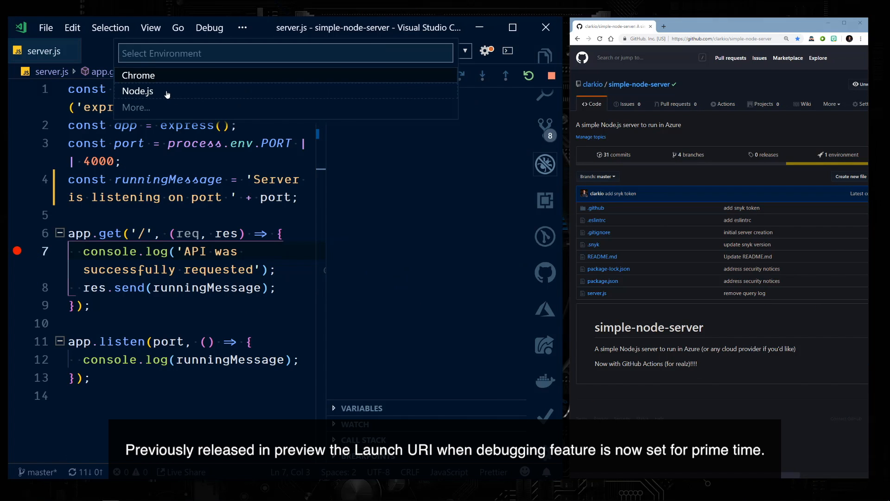
# Debug the Node server with the Node.js environment, then stop the session
pyautogui.click(137, 91)
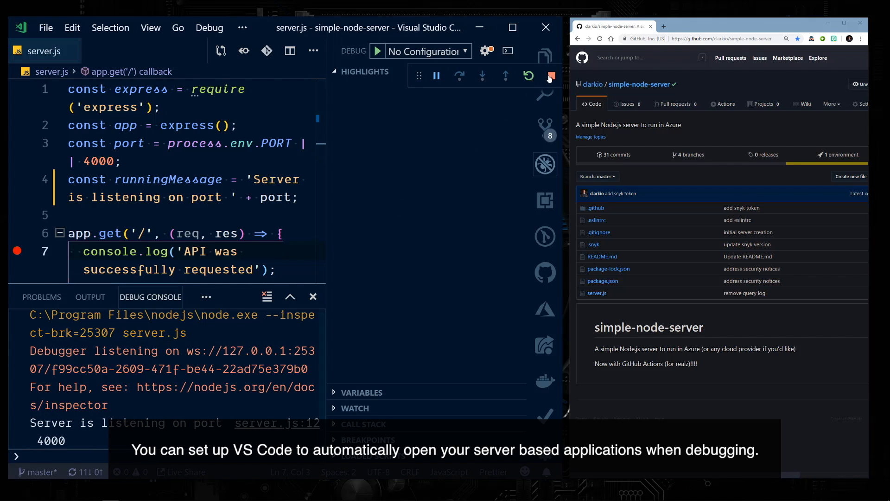
pyautogui.click(551, 76)
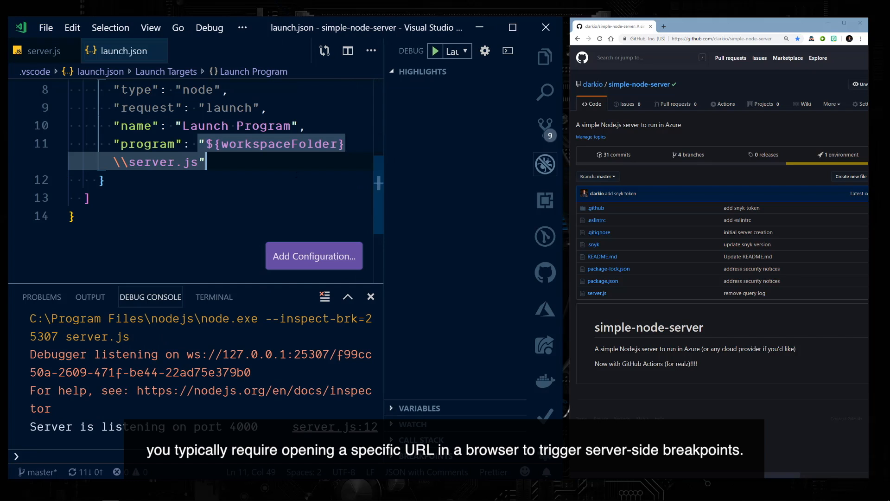
# Add a serverReadyAction with action openExternally to the Launch Program configuration in launch.json
pyautogui.write(',')
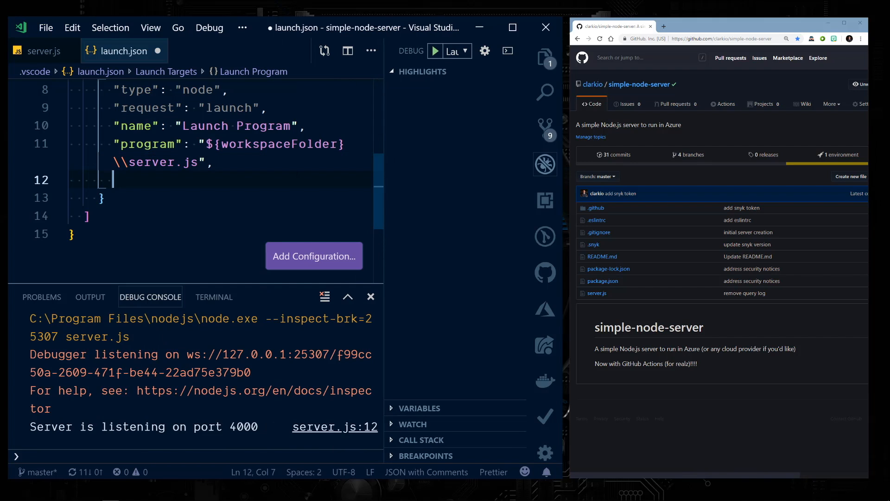
pyautogui.write('"serv')
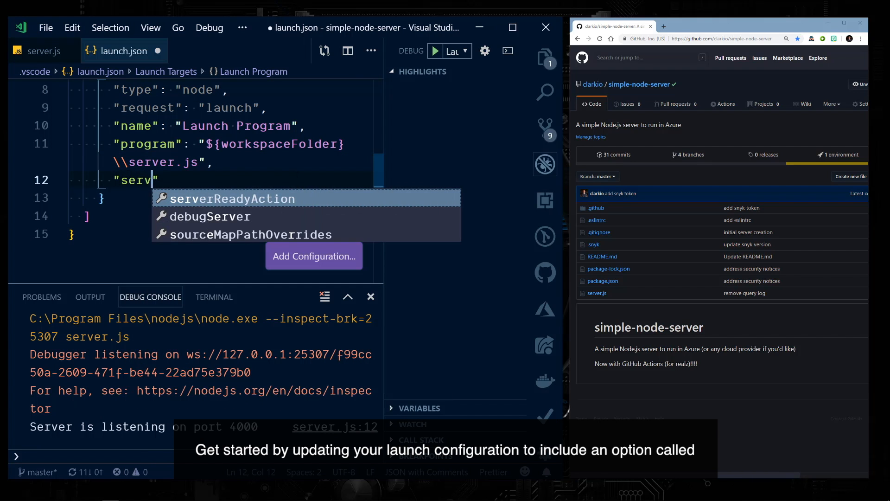
pyautogui.click(231, 198)
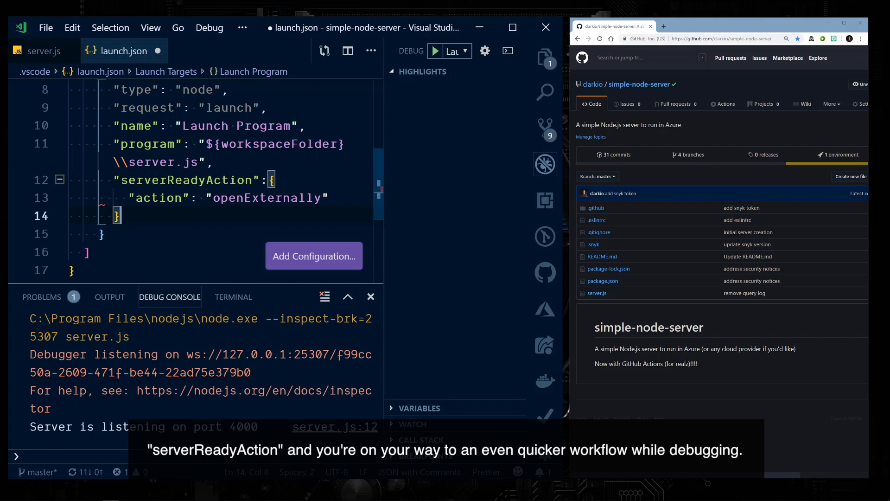
pyautogui.click(37, 50)
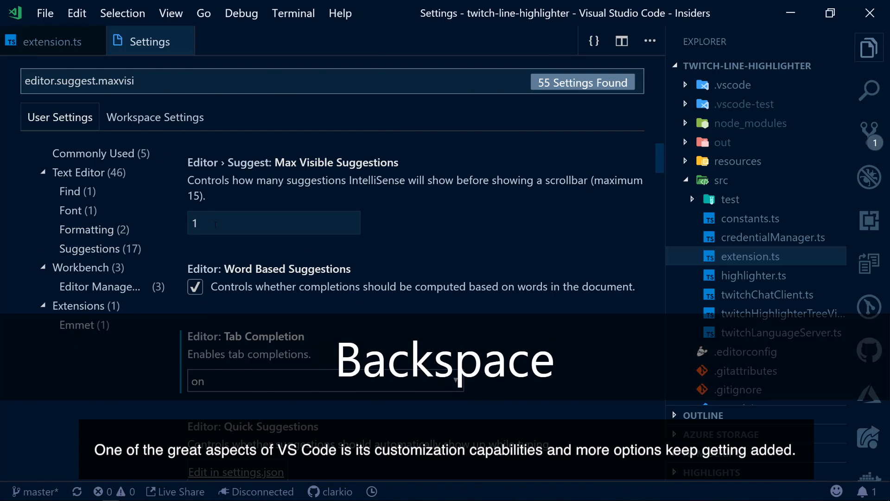
# Set Max Visible Suggestions to 5, turn off Show Icons, and look up editor.suggest.filter
pyautogui.write('5')
pyautogui.click(332, 80)
pyautogui.write('howIc')
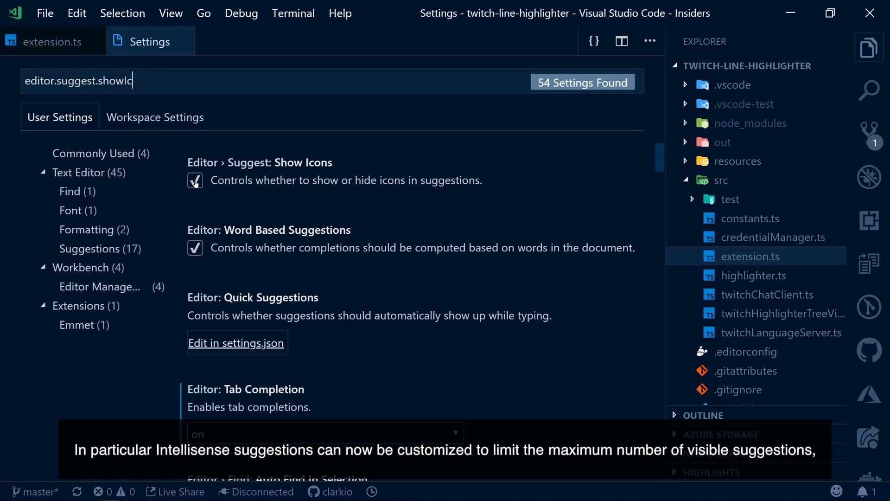
pyautogui.click(195, 180)
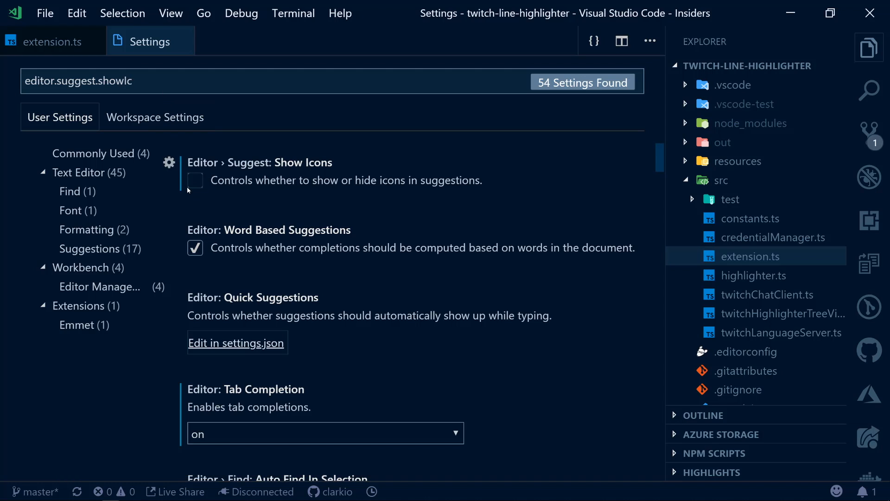
pyautogui.press('Backspace')
pyautogui.write('filter')
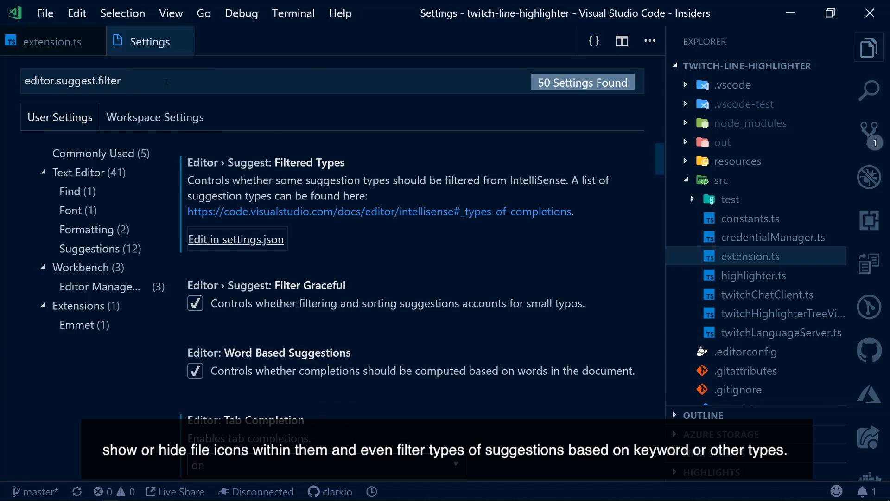
pyautogui.click(236, 239)
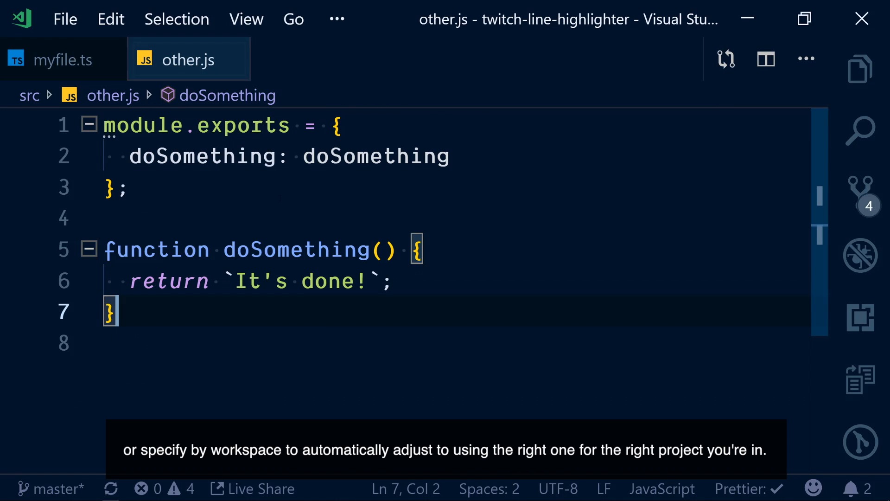
# Start a new line below the module.exports block in other.js
pyautogui.press('Enter')
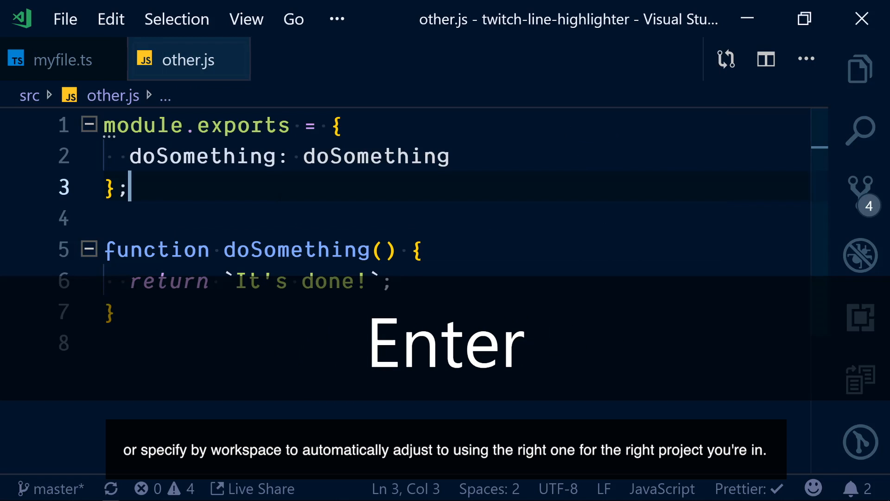